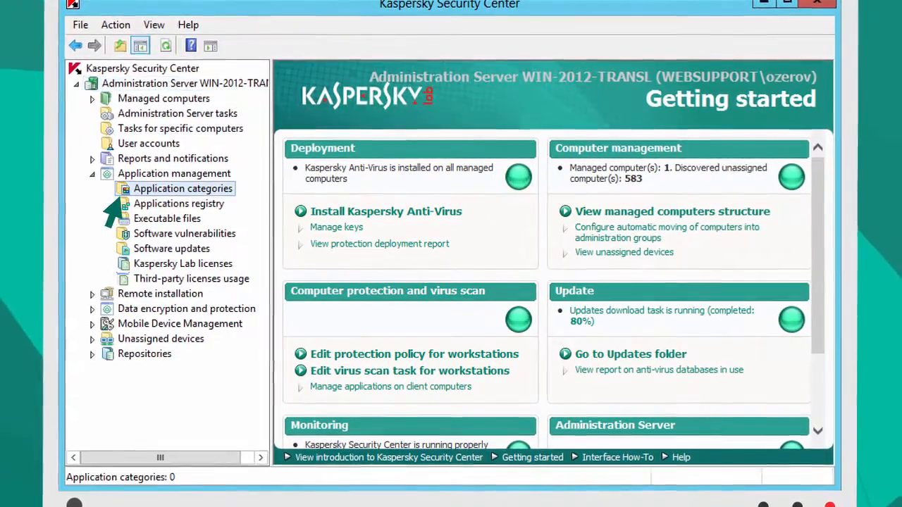
Start a manually filled category named 'Office Application' and advance to its inclusion conditions.
{"action": "left_click", "coordinate": [183, 189]}
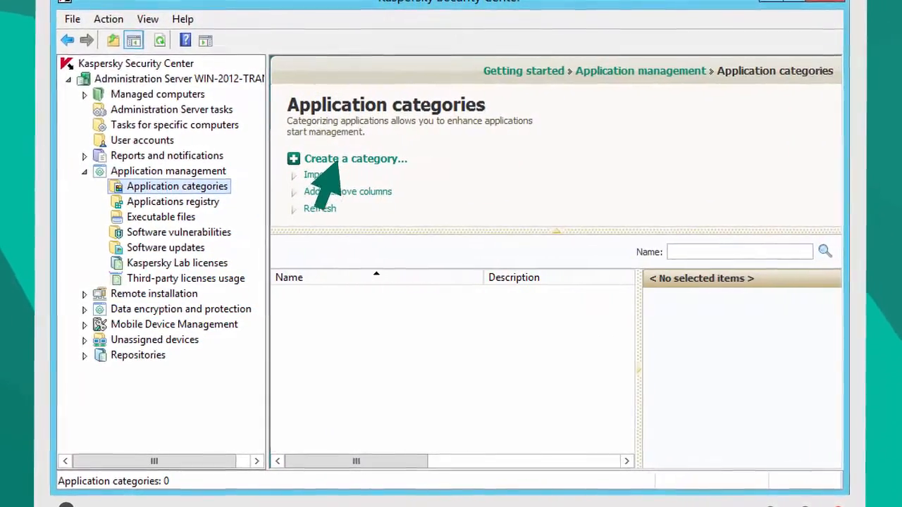
{"action": "left_click", "coordinate": [355, 158]}
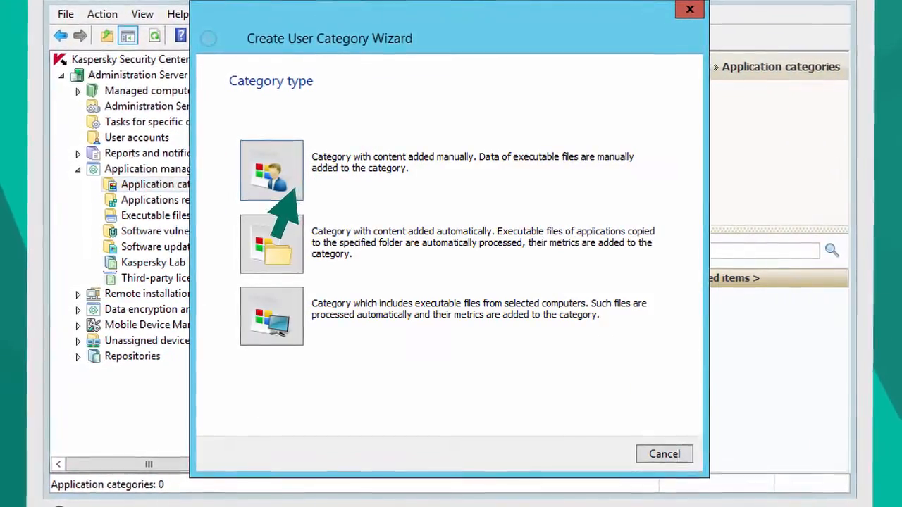
{"action": "left_click", "coordinate": [271, 170]}
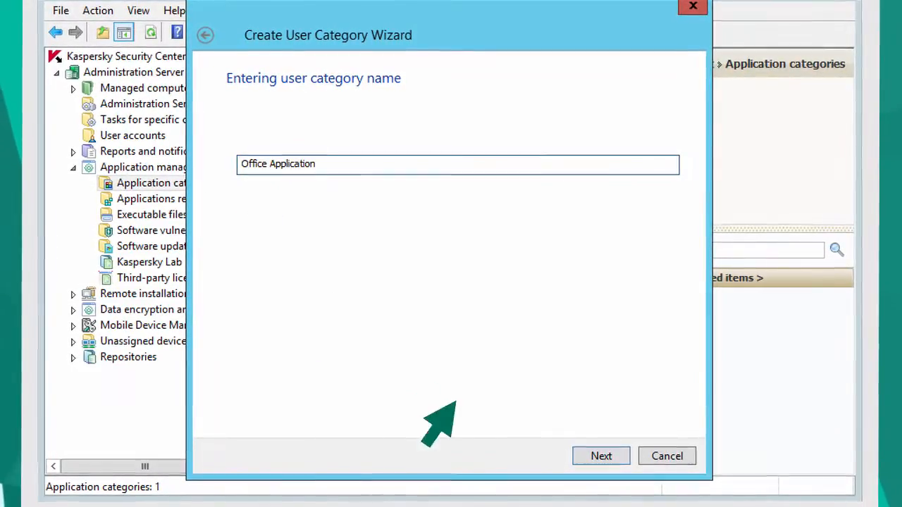
{"action": "left_click", "coordinate": [600, 456]}
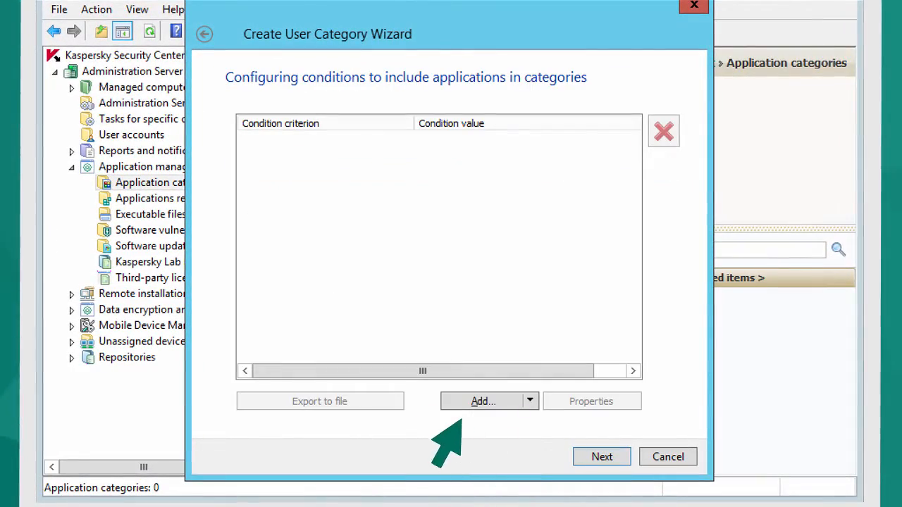
Include the Office Applications KL category from Business Software and finish the category.
{"action": "left_click", "coordinate": [483, 400]}
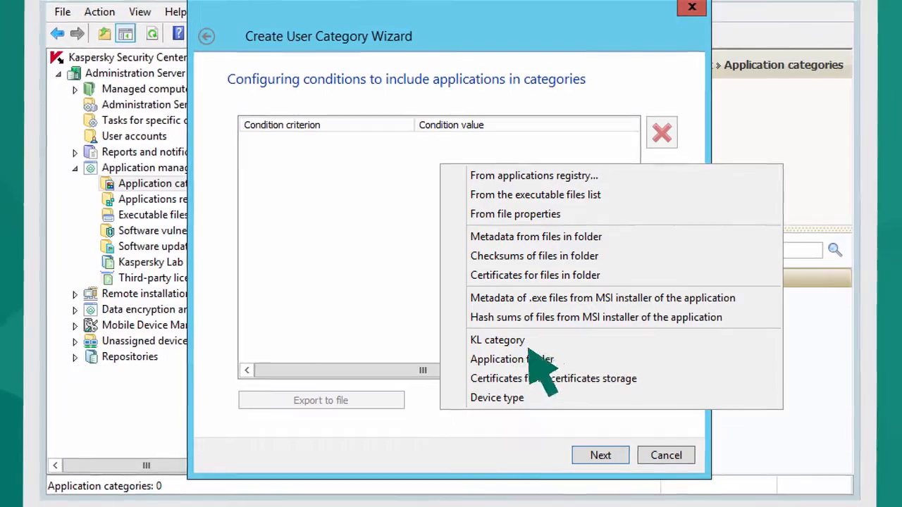
{"action": "left_click", "coordinate": [497, 339]}
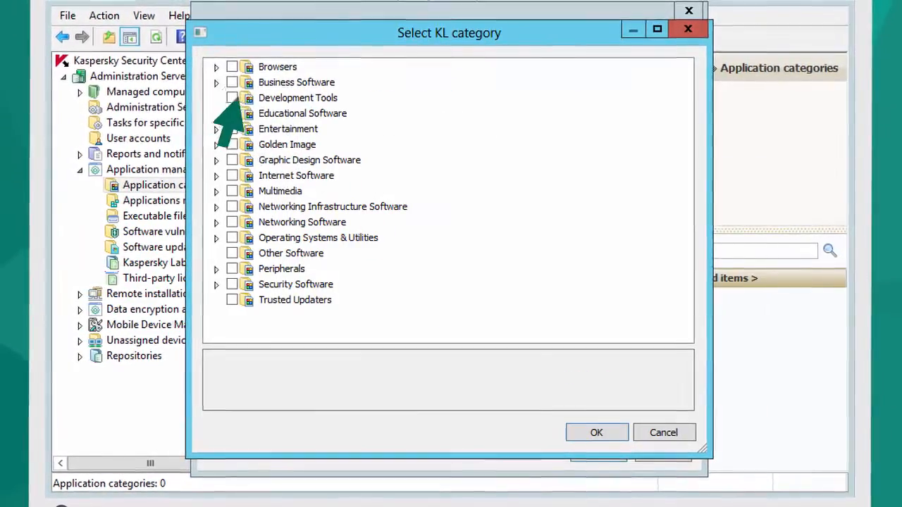
{"action": "left_click", "coordinate": [216, 82]}
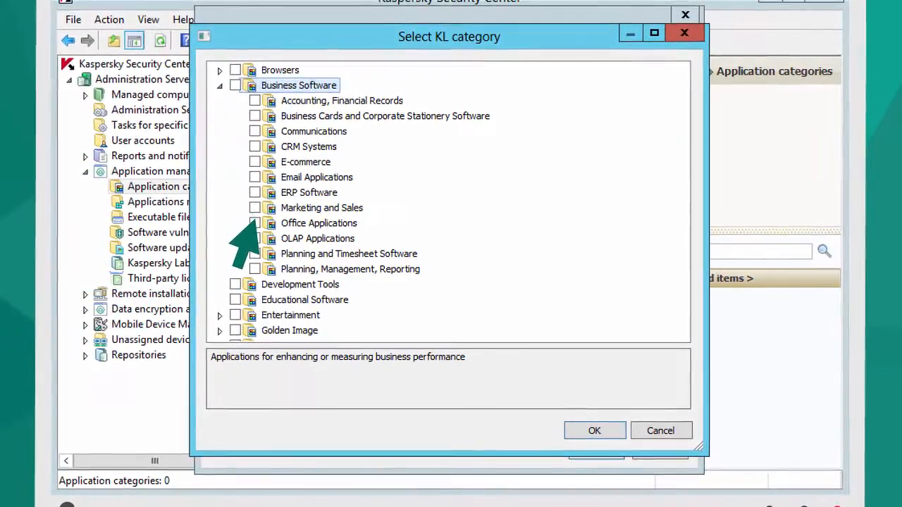
{"action": "left_click", "coordinate": [255, 223]}
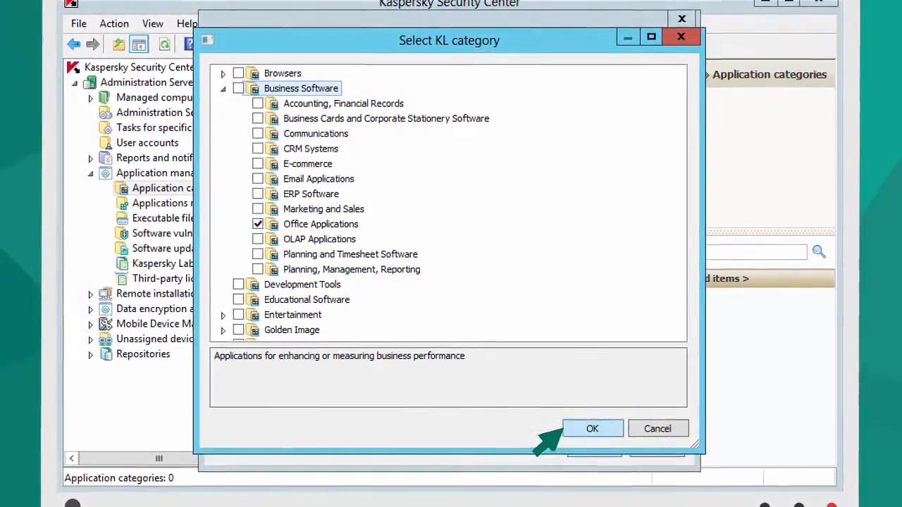
{"action": "left_click", "coordinate": [592, 428]}
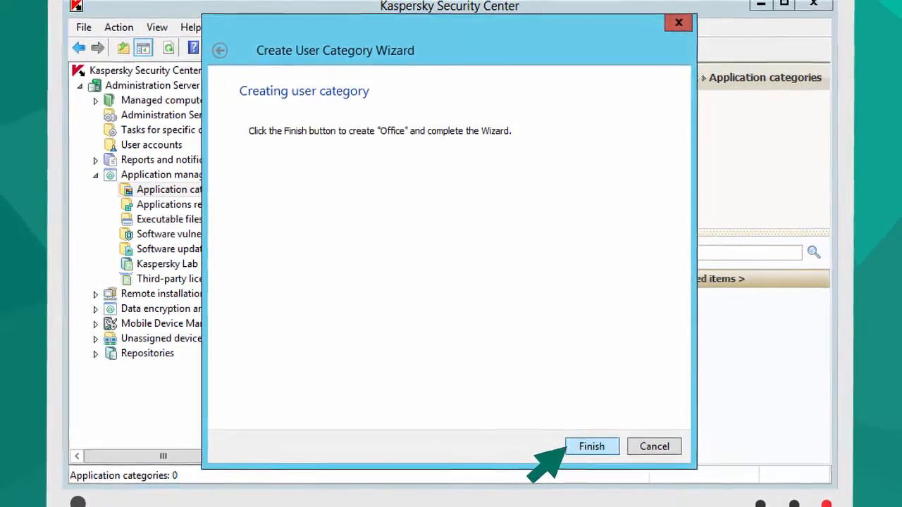
{"action": "left_click", "coordinate": [591, 445]}
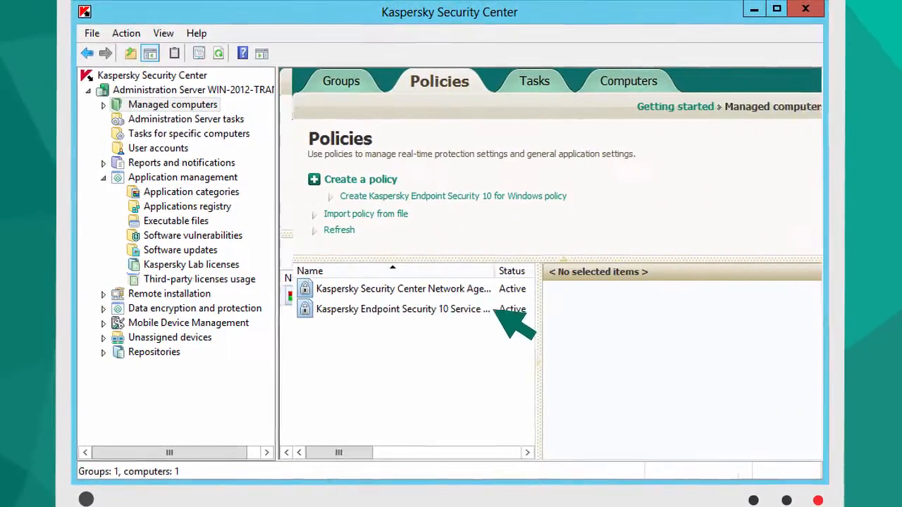
Bring up the Endpoint Security policy's properties from Managed computers Policies.
{"action": "double_click", "coordinate": [402, 309]}
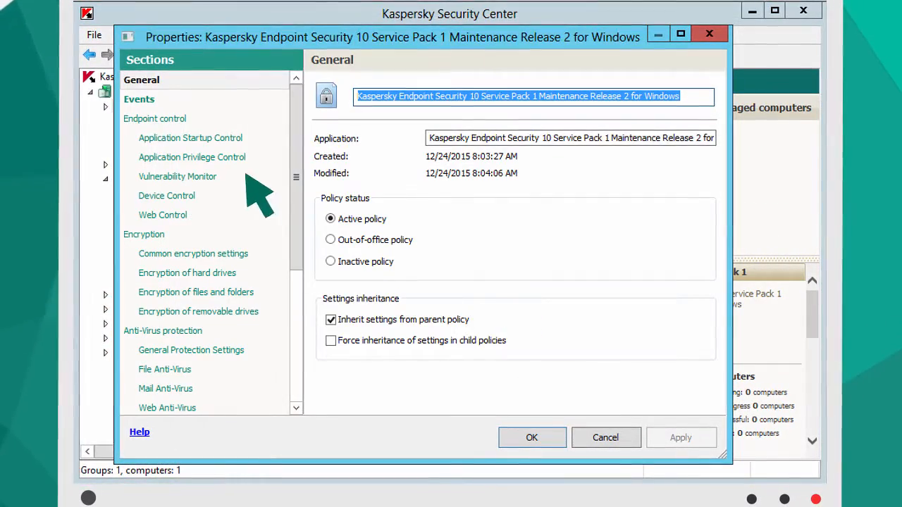
Add an Application Startup Control rule for Office Application permitting Everyone and save it.
{"action": "left_click", "coordinate": [191, 138]}
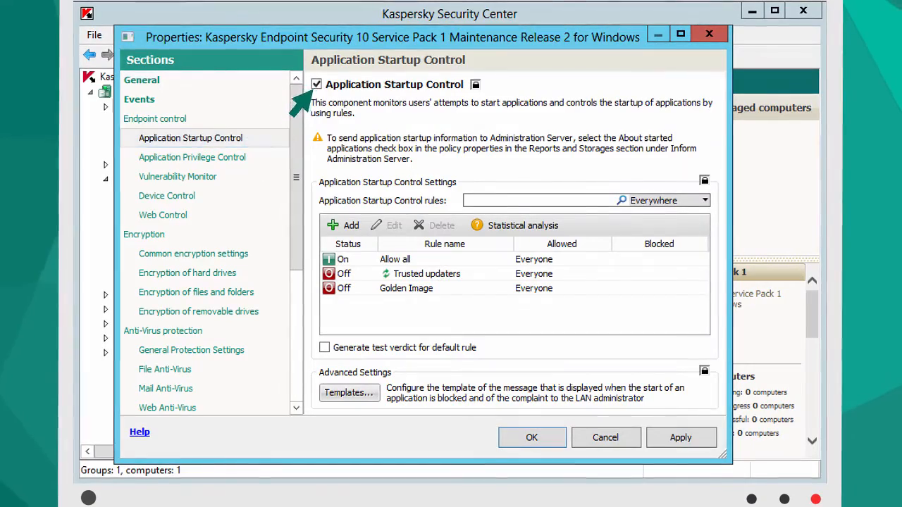
{"action": "left_click", "coordinate": [344, 225]}
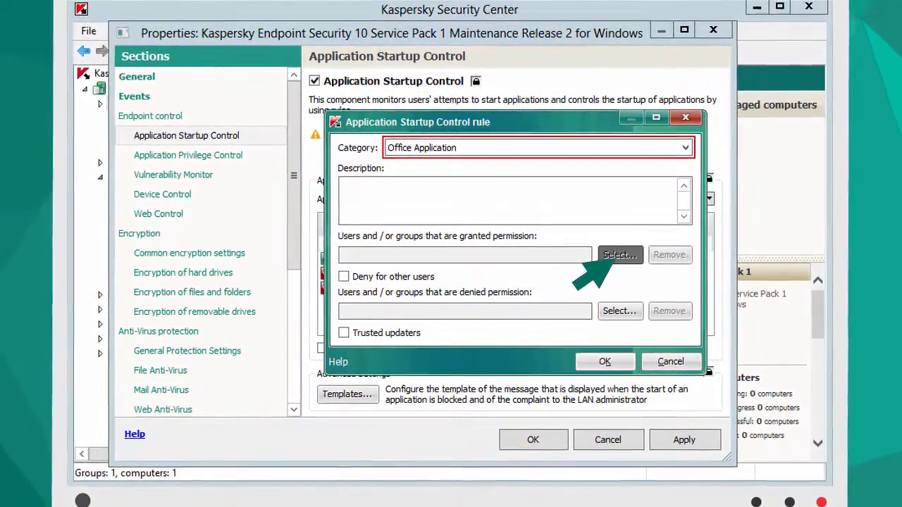
{"action": "left_click", "coordinate": [620, 253]}
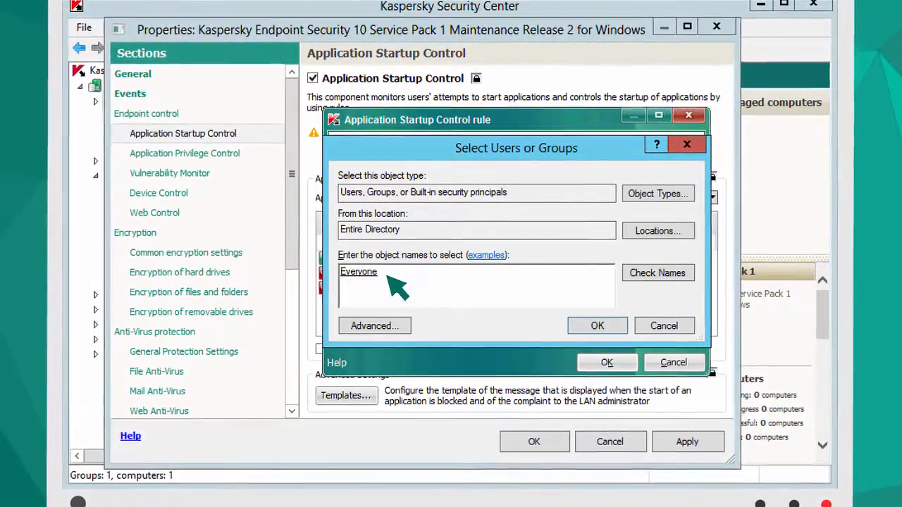
{"action": "left_click", "coordinate": [597, 326]}
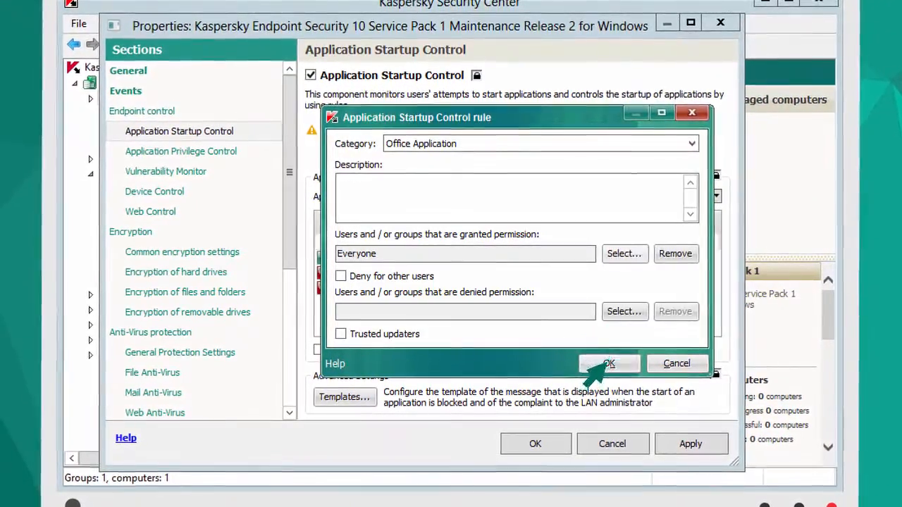
{"action": "left_click", "coordinate": [609, 364]}
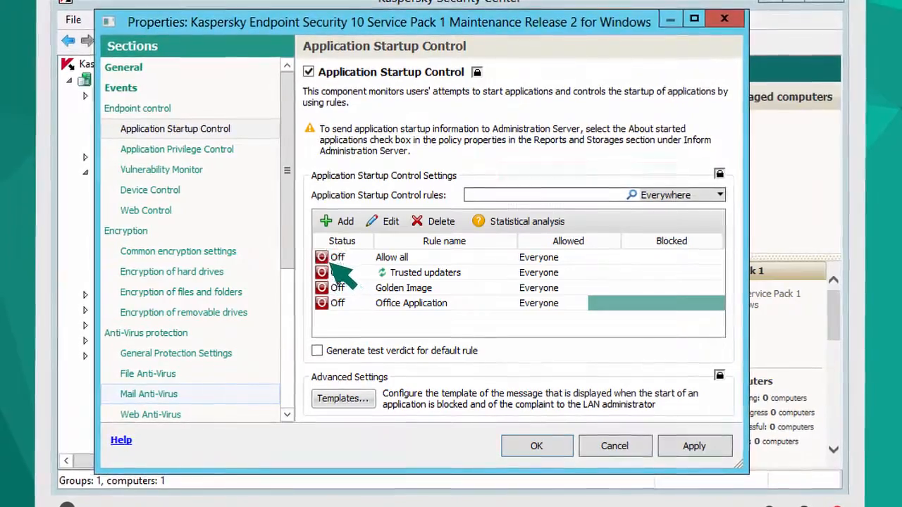